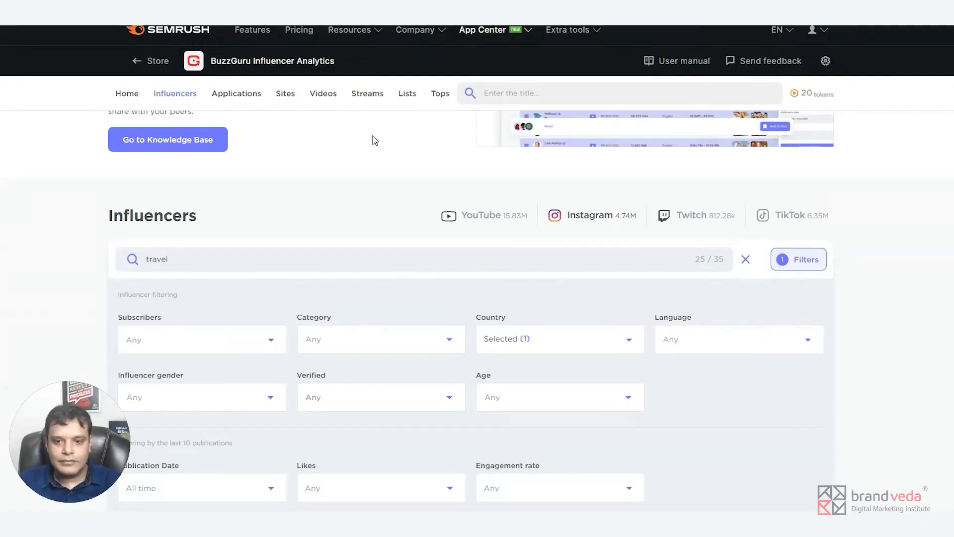
mouse_move(364, 119)
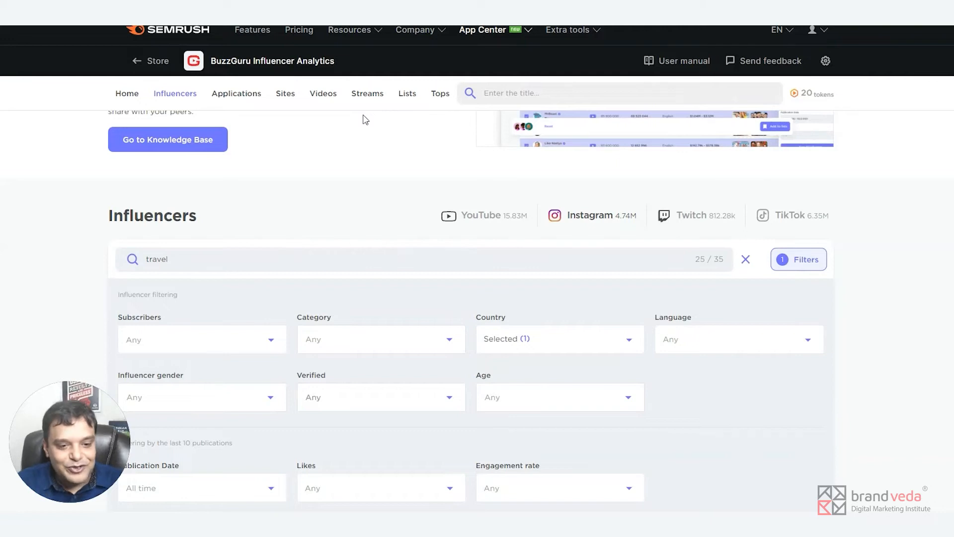
mouse_move(369, 139)
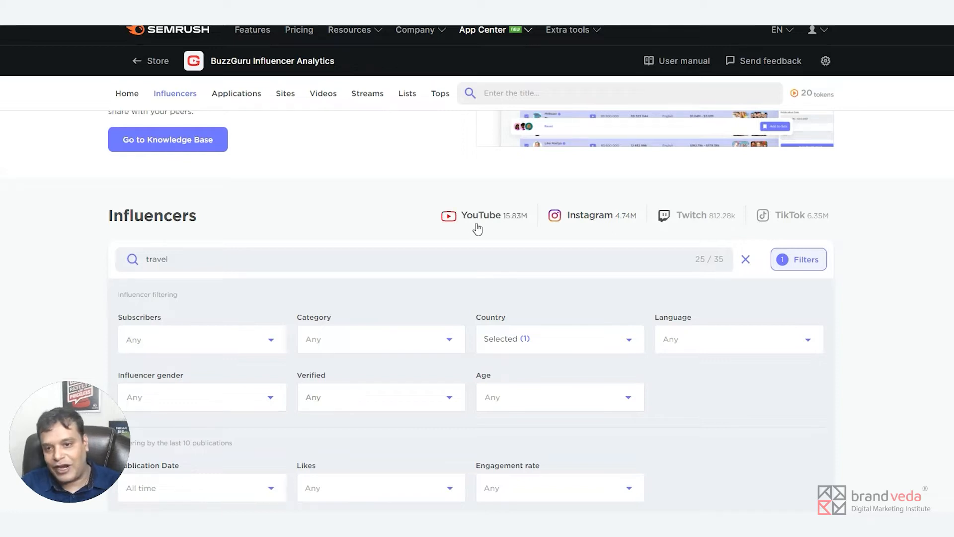
mouse_move(482, 219)
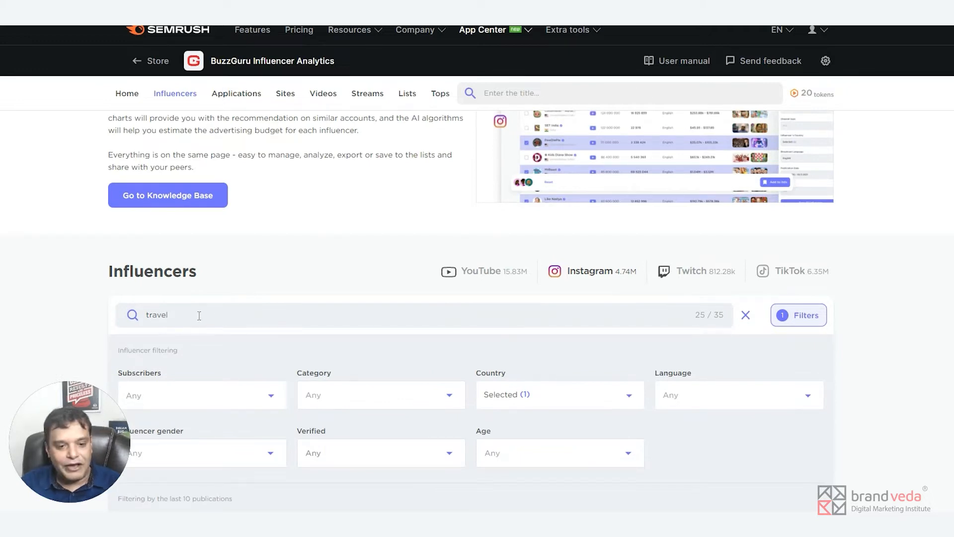
Scroll the fresh YouTube influencer list after leaving the earlier travel search.
scroll(down, 3)
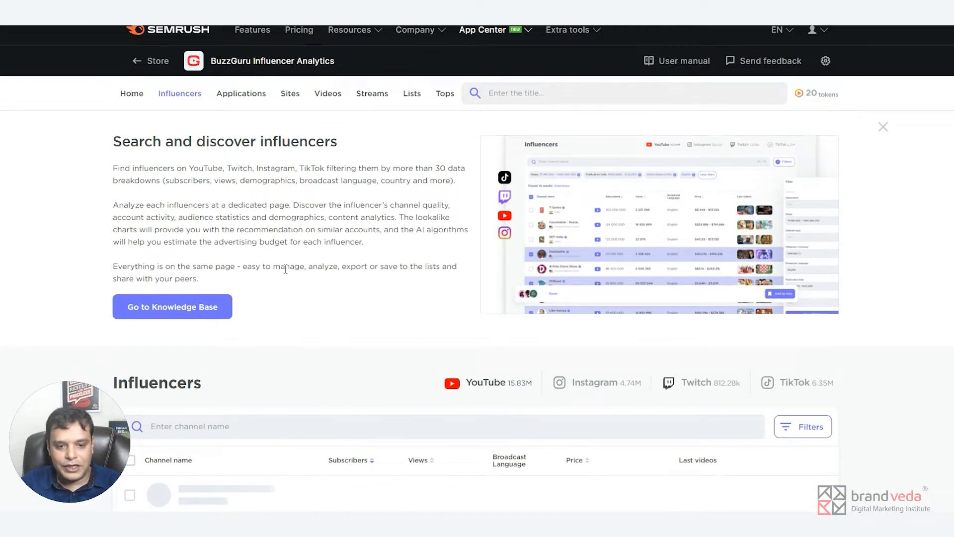
Search YouTube channel names for 'travel', giving 10828 results.
scroll(down, 3)
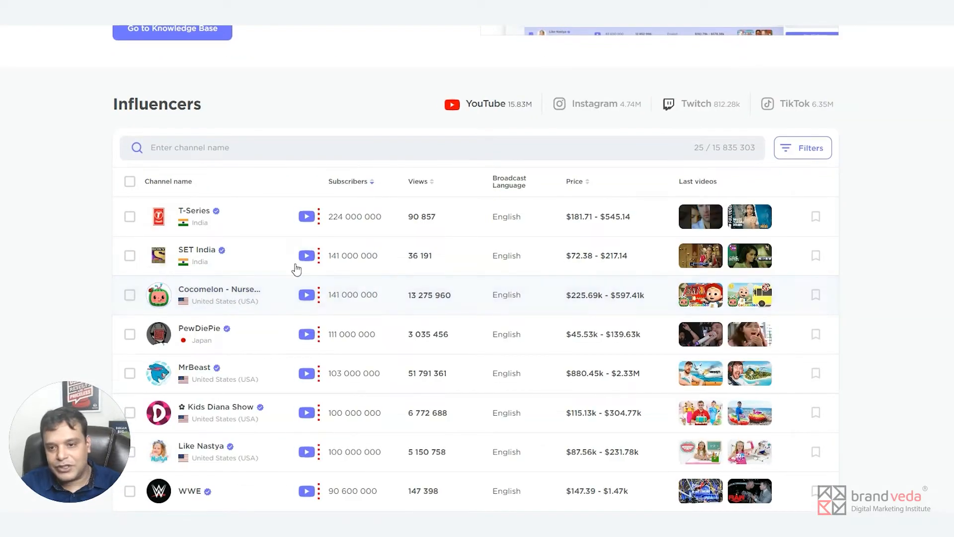
mouse_move(456, 288)
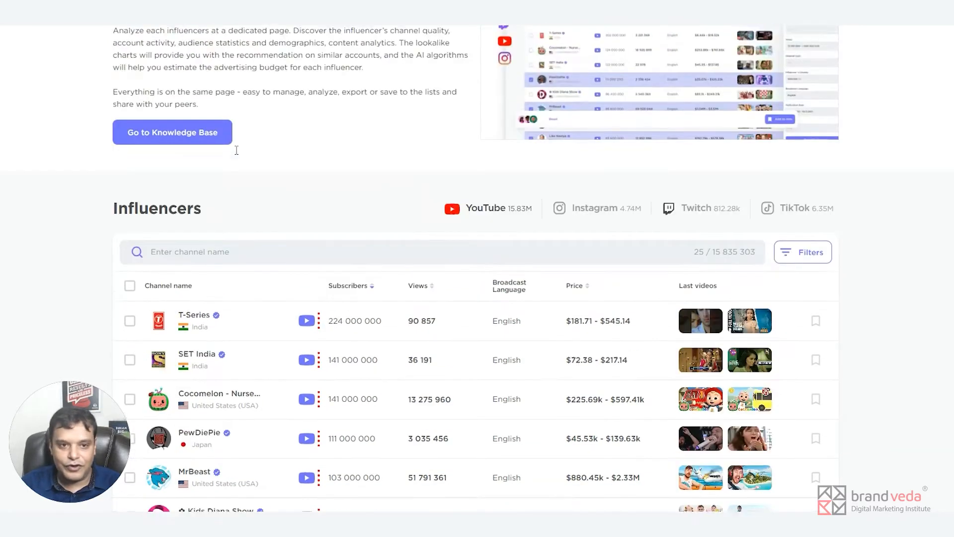
scroll(down, 3)
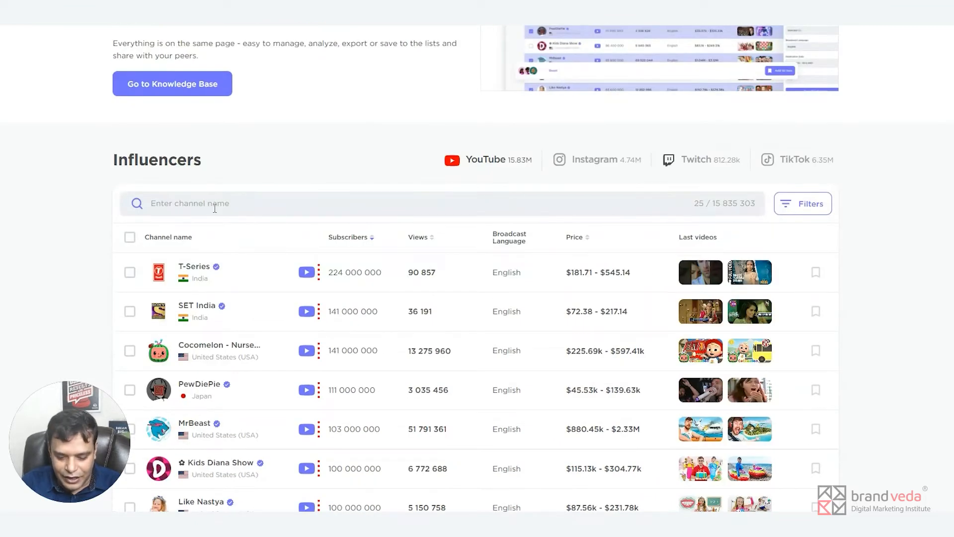
text(travel)
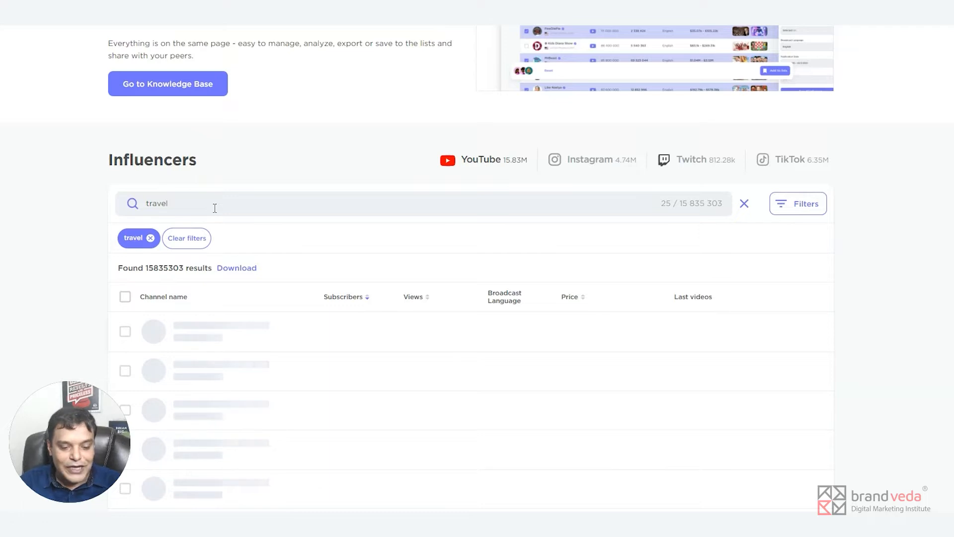
mouse_move(350, 276)
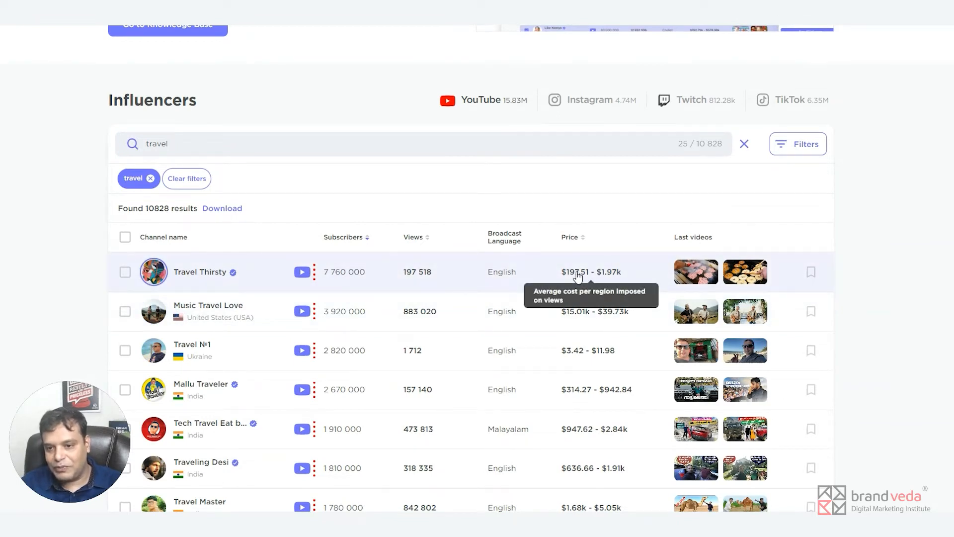
Filter influencer country to Canada under North America, leaving 171 travel channels.
scroll(down, 3)
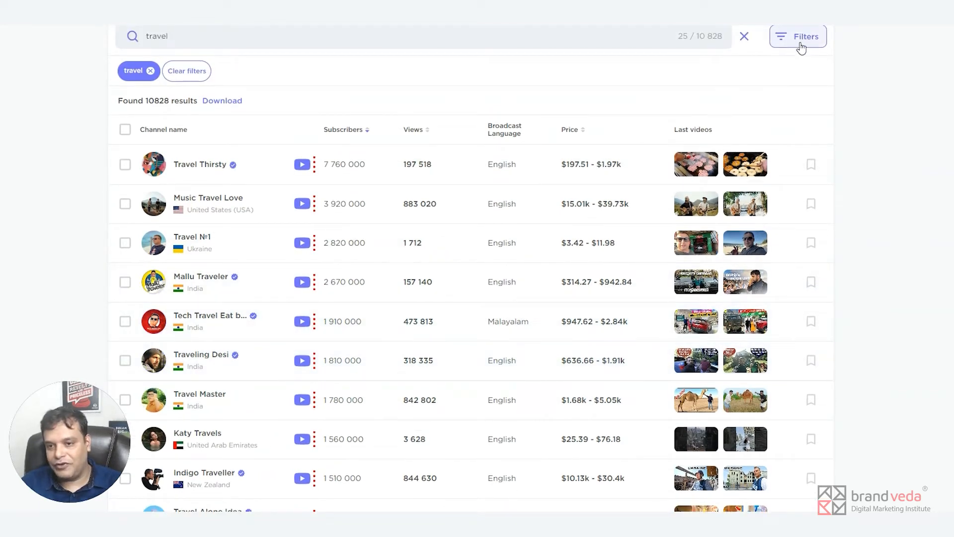
click(798, 36)
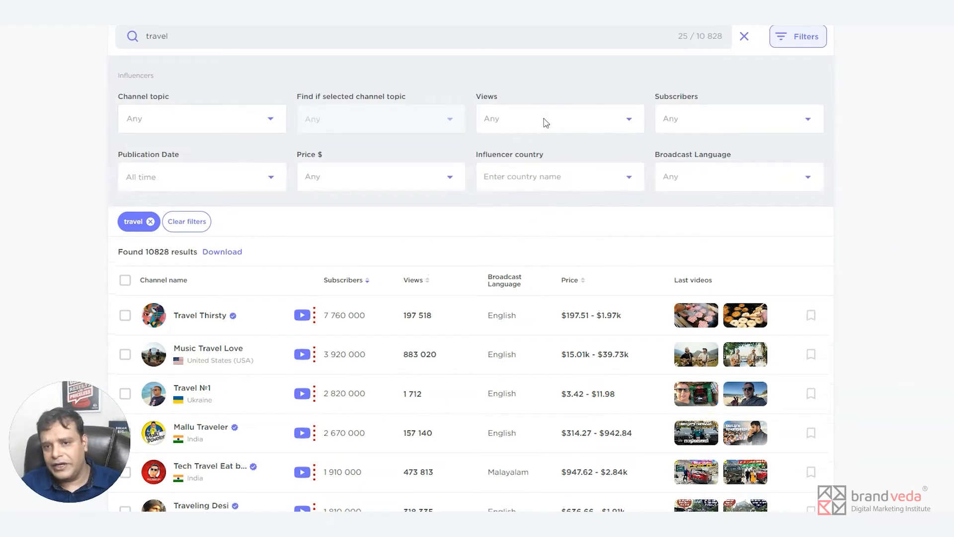
click(560, 177)
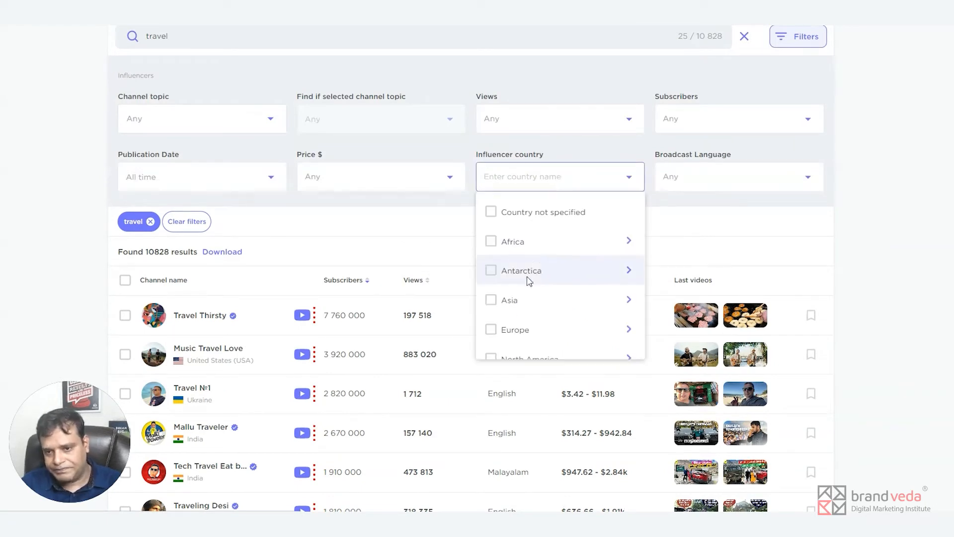
scroll(down, 3)
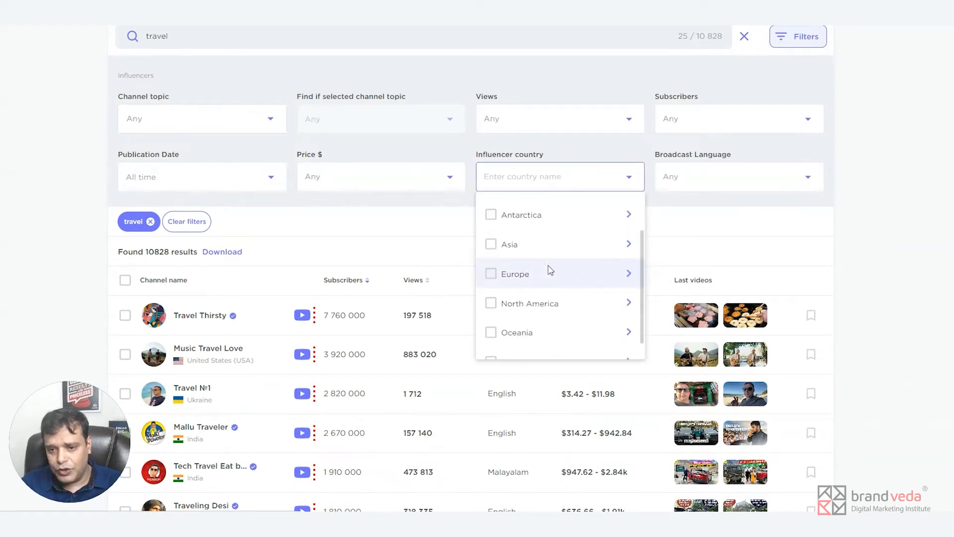
click(629, 303)
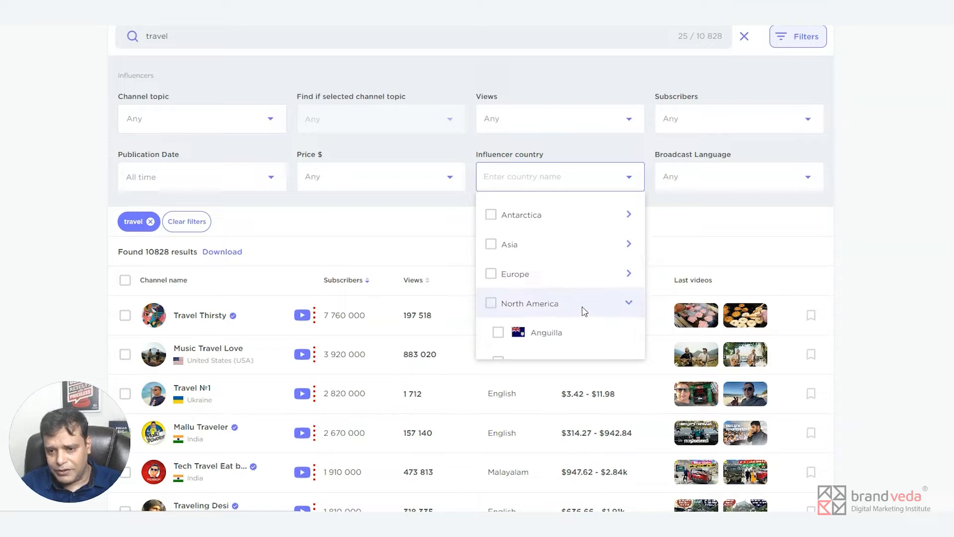
scroll(down, 3)
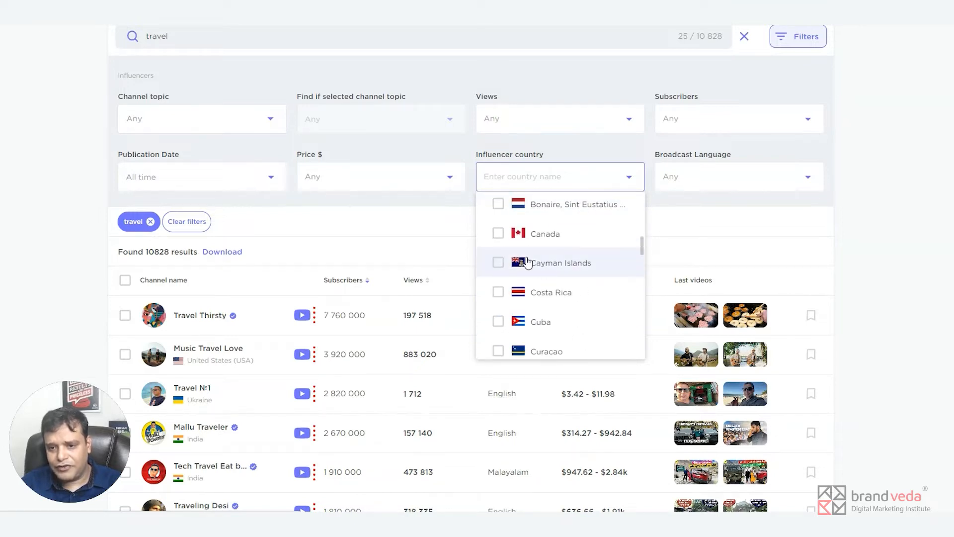
mouse_move(505, 241)
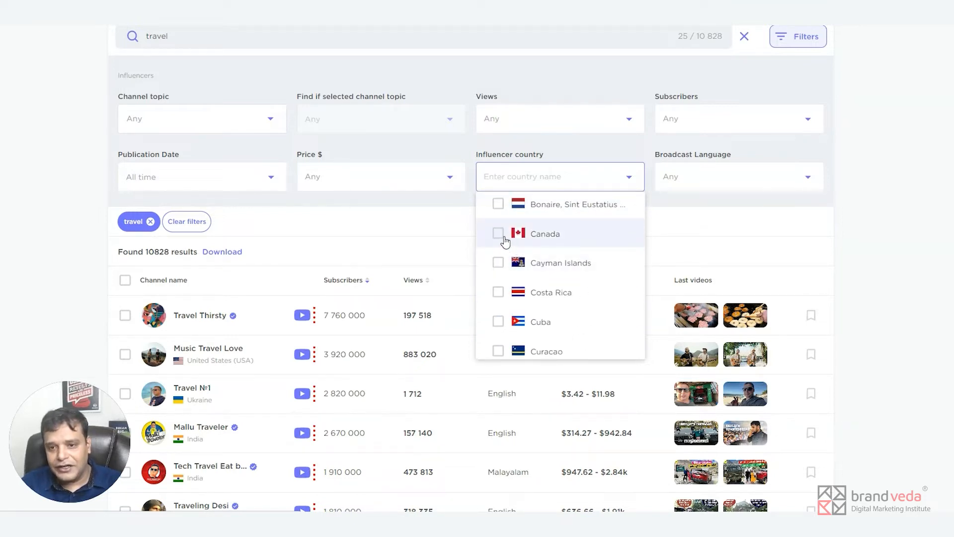
click(498, 234)
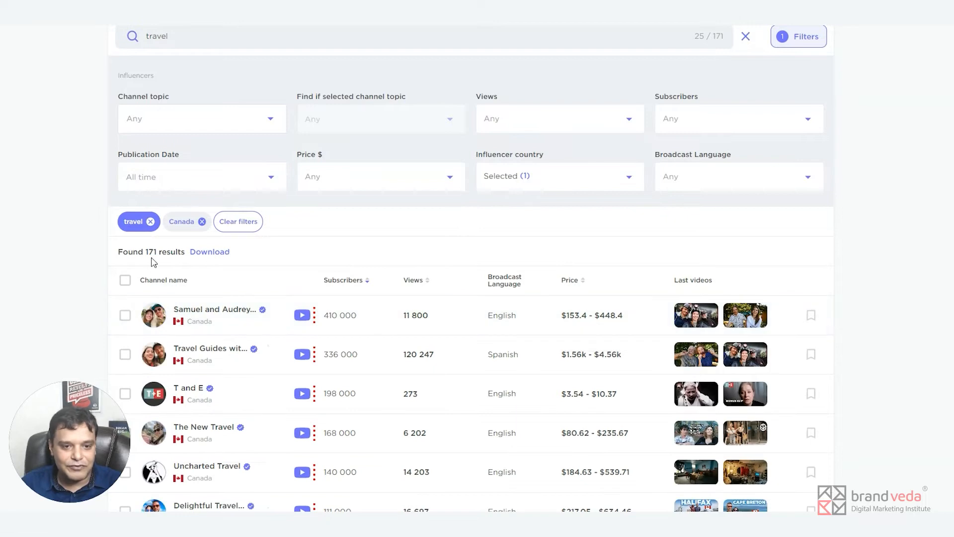
scroll(down, 3)
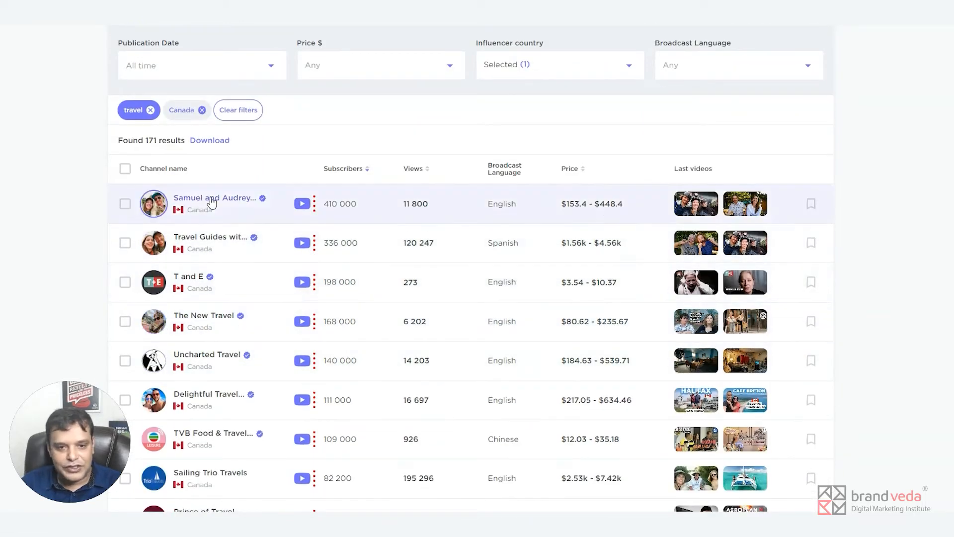
mouse_move(439, 274)
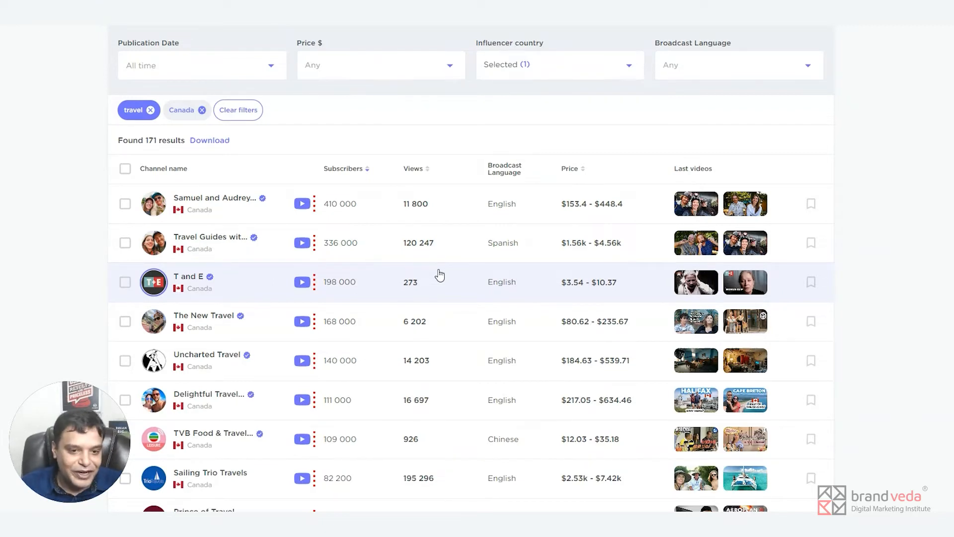
mouse_move(509, 208)
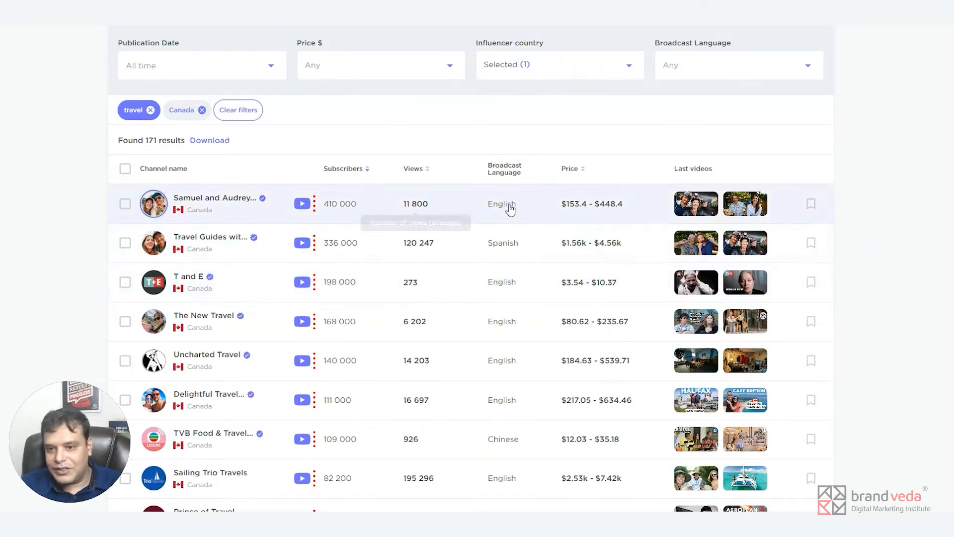
scroll(down, 3)
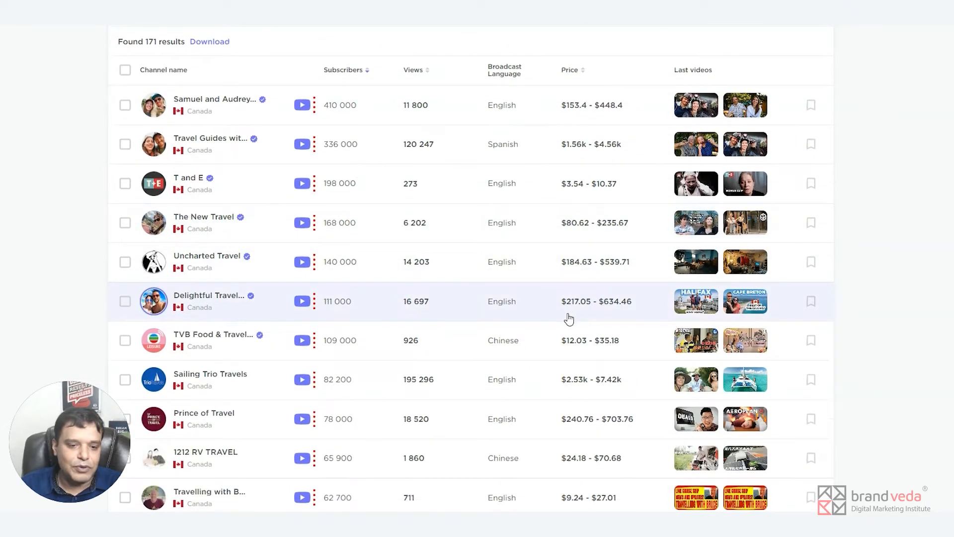
scroll(down, 3)
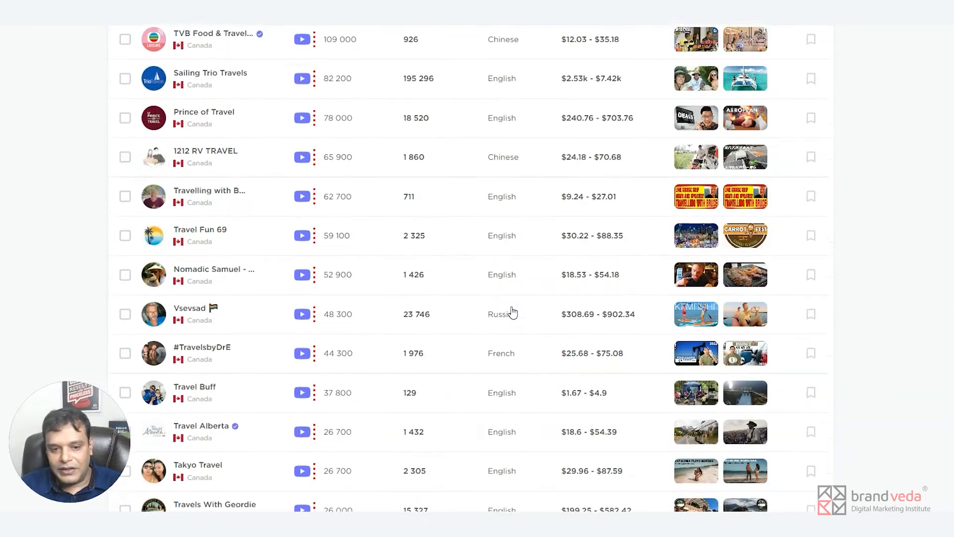
scroll(down, 3)
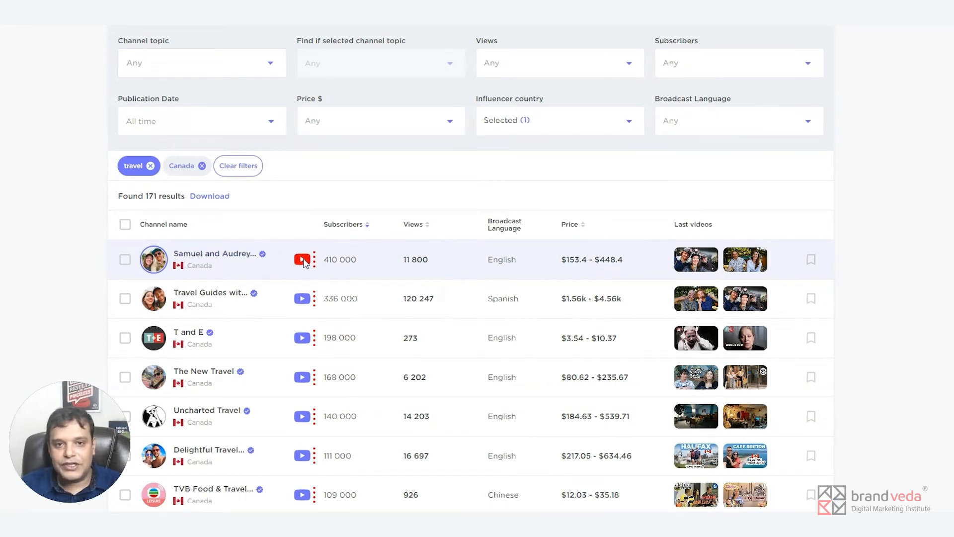
click(302, 260)
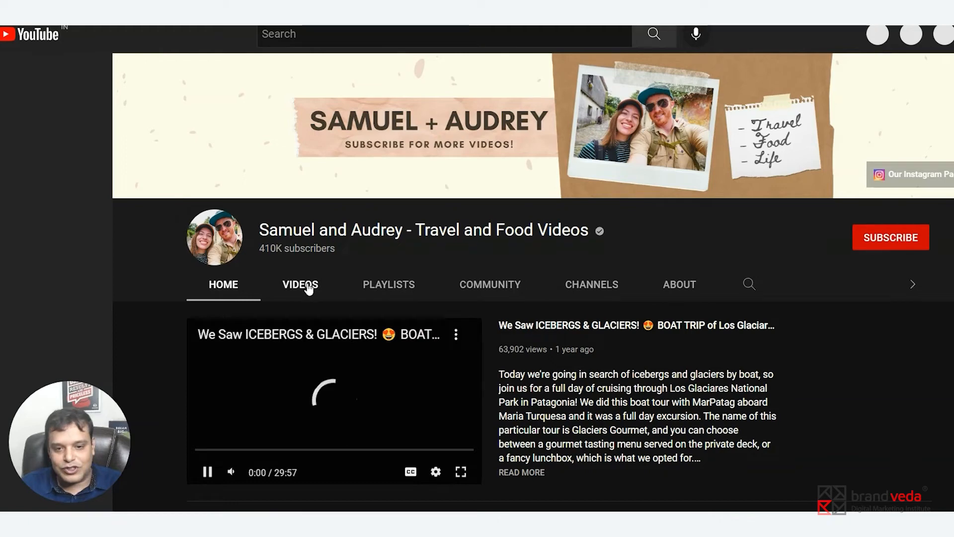
Browse the Samuel and Audrey channel's videos and About page.
click(300, 284)
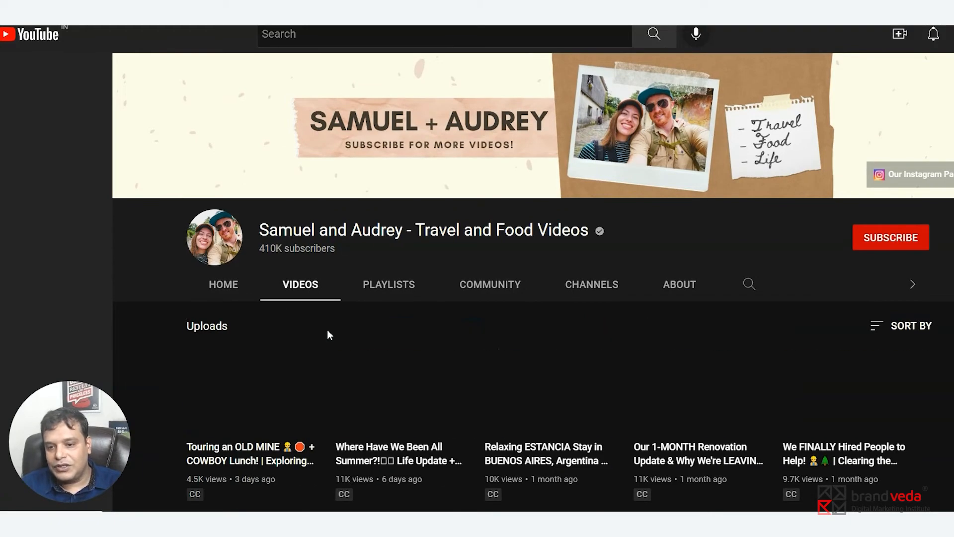
scroll(down, 3)
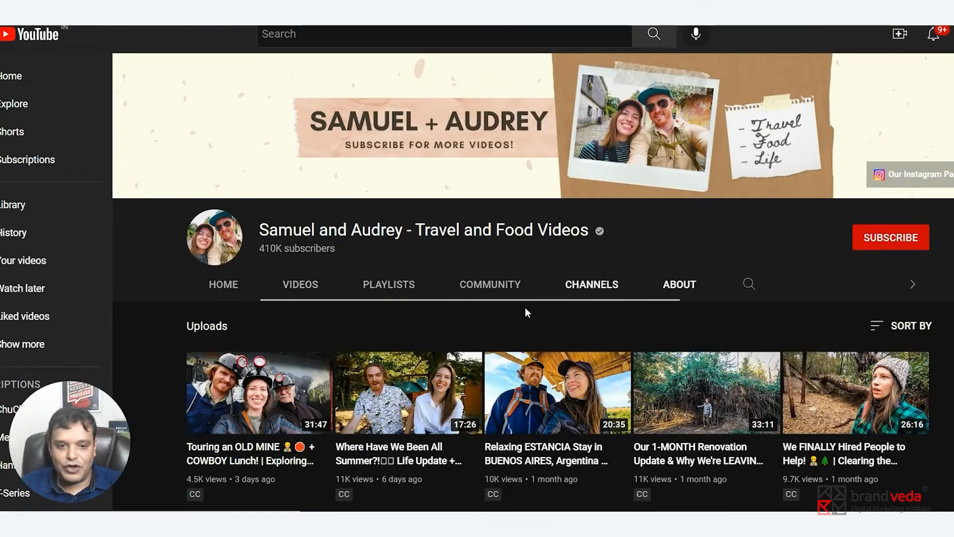
click(680, 283)
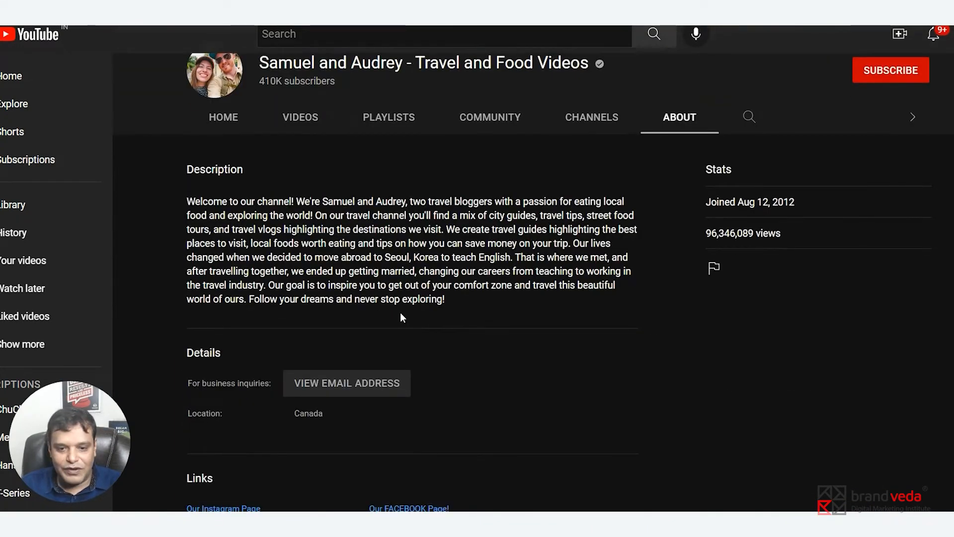
Request the business inquiry email and pass the reCAPTCHA check.
click(347, 382)
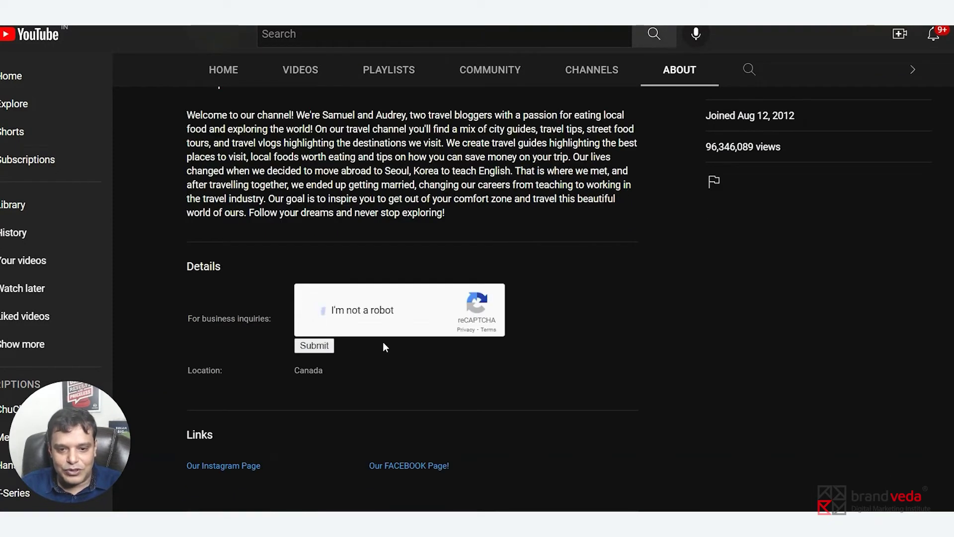
click(314, 345)
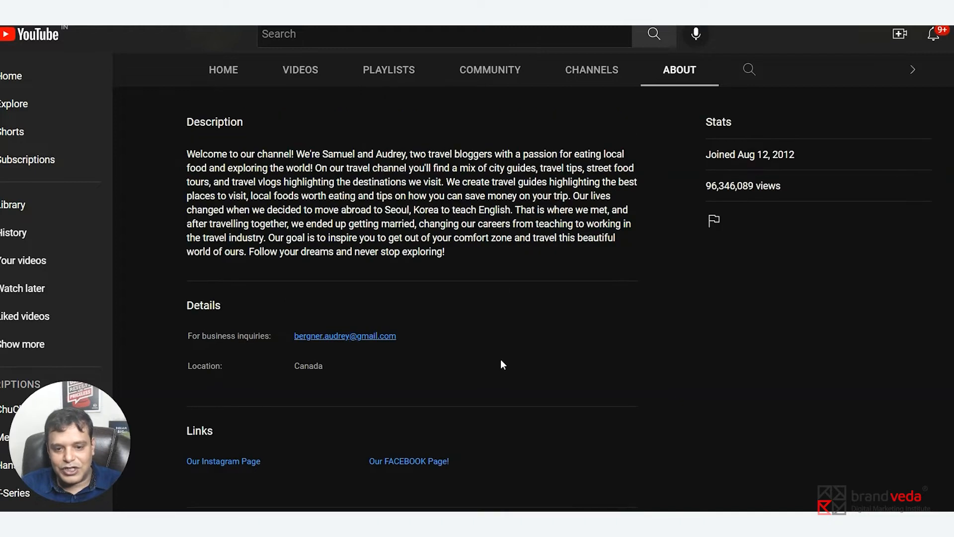
mouse_move(403, 360)
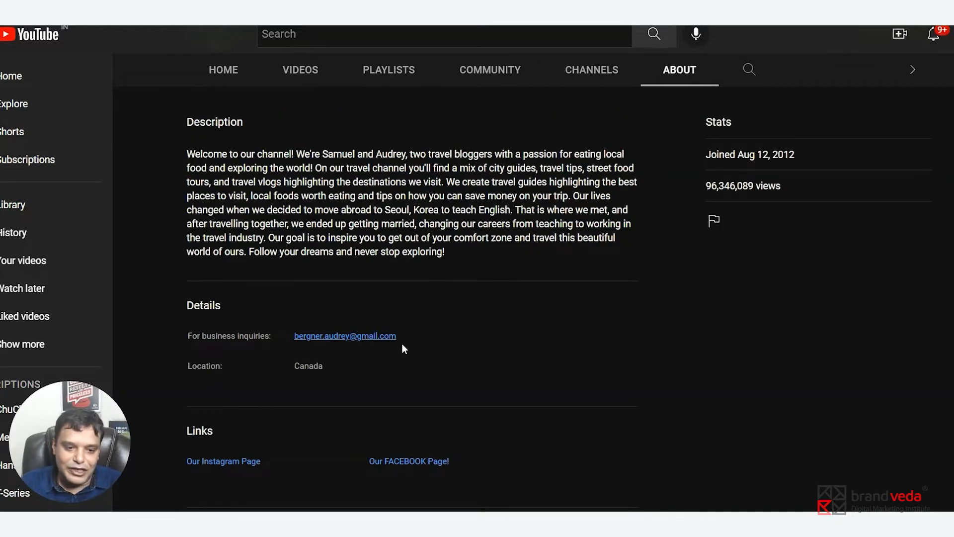
mouse_move(410, 468)
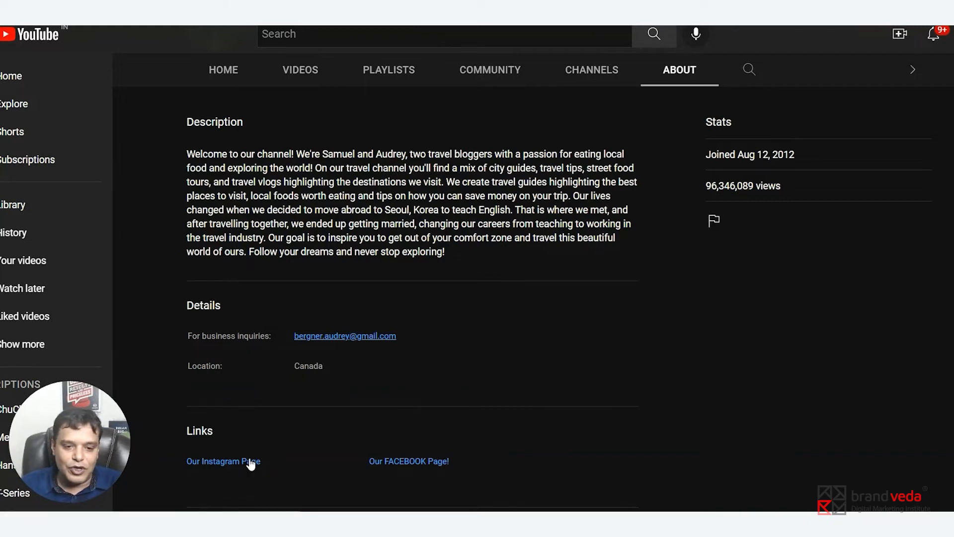
mouse_move(407, 468)
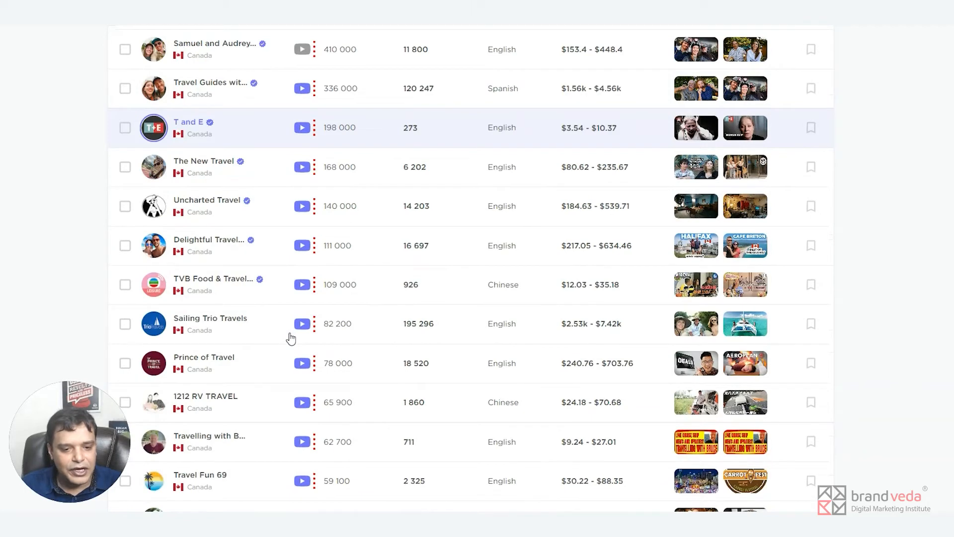
Hide the filter panel above the 171 Canadian travel results.
scroll(down, 3)
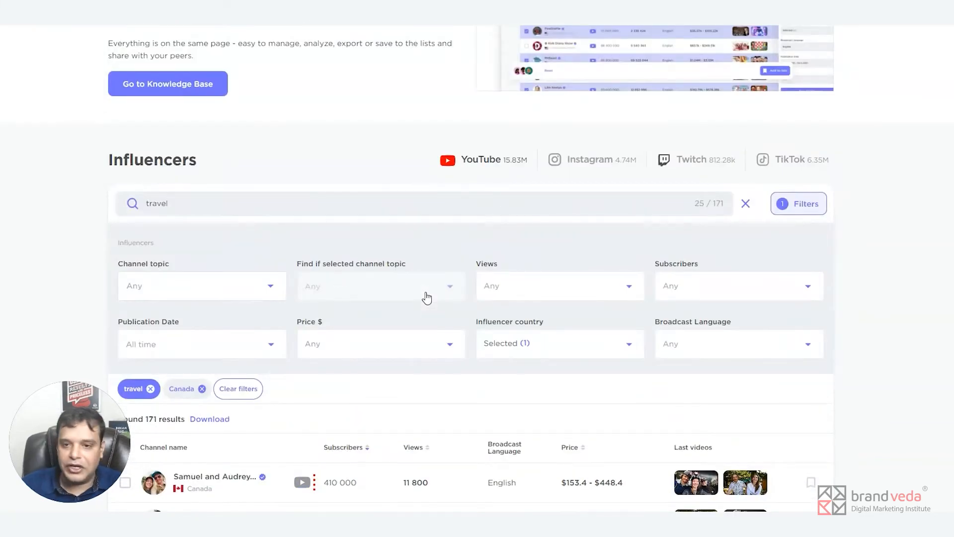
click(799, 204)
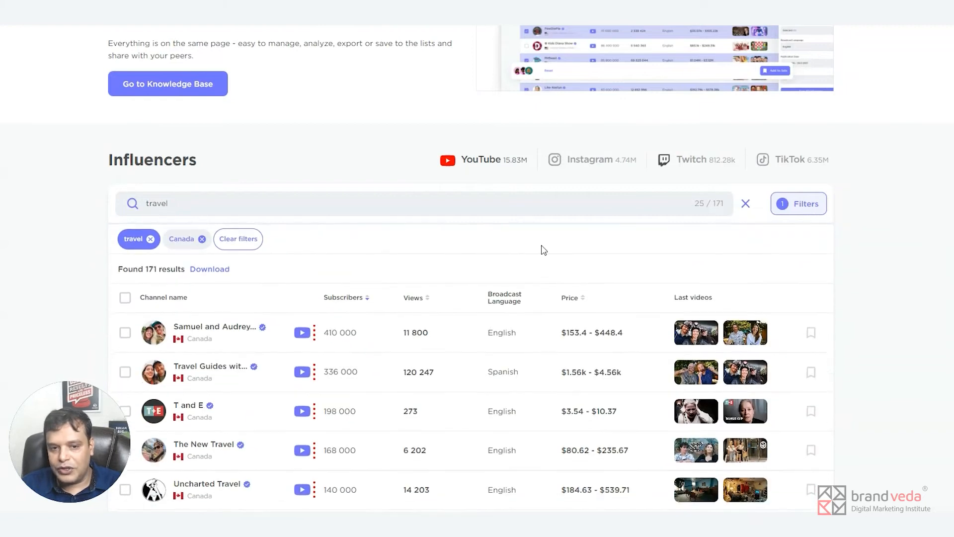
mouse_move(798, 207)
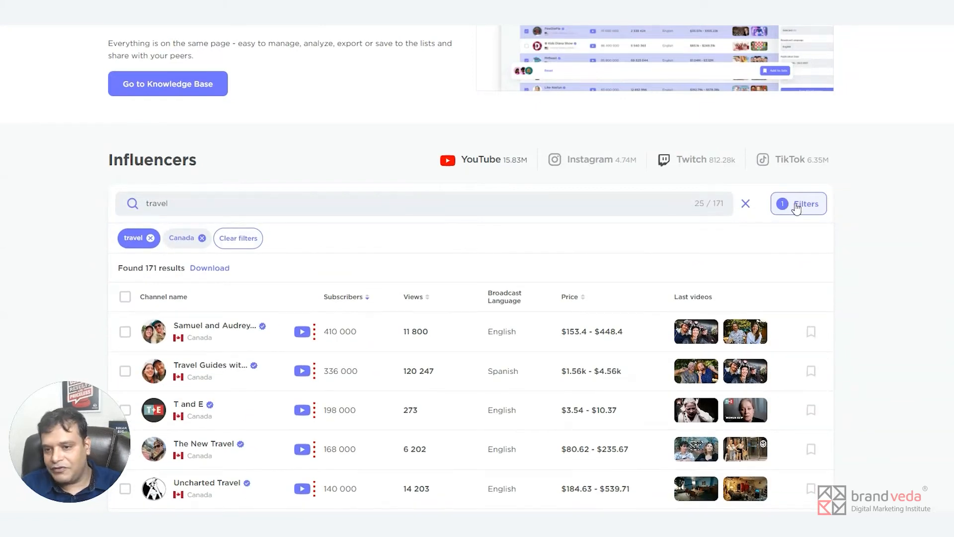
Set the Price $ filter to 1 - 10, leaving 18 channels.
click(805, 204)
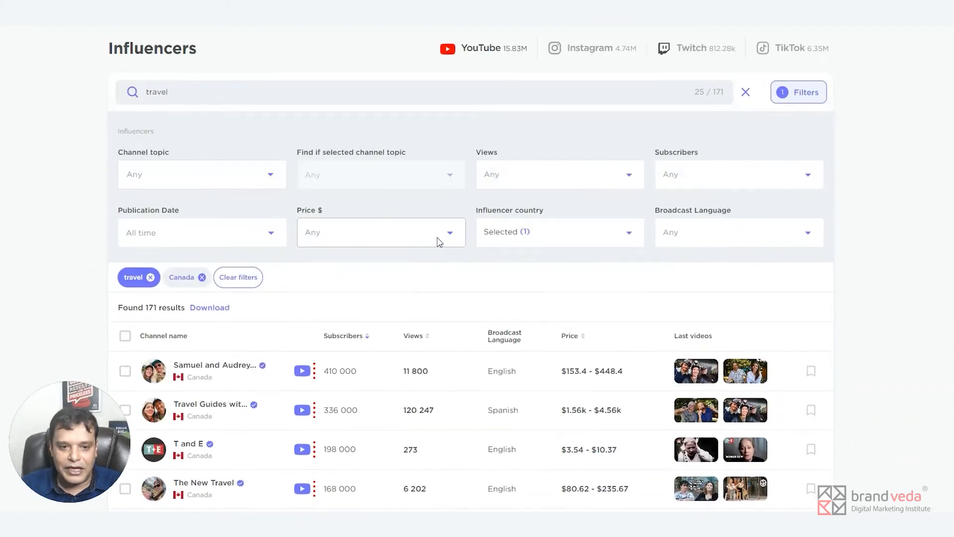
click(380, 232)
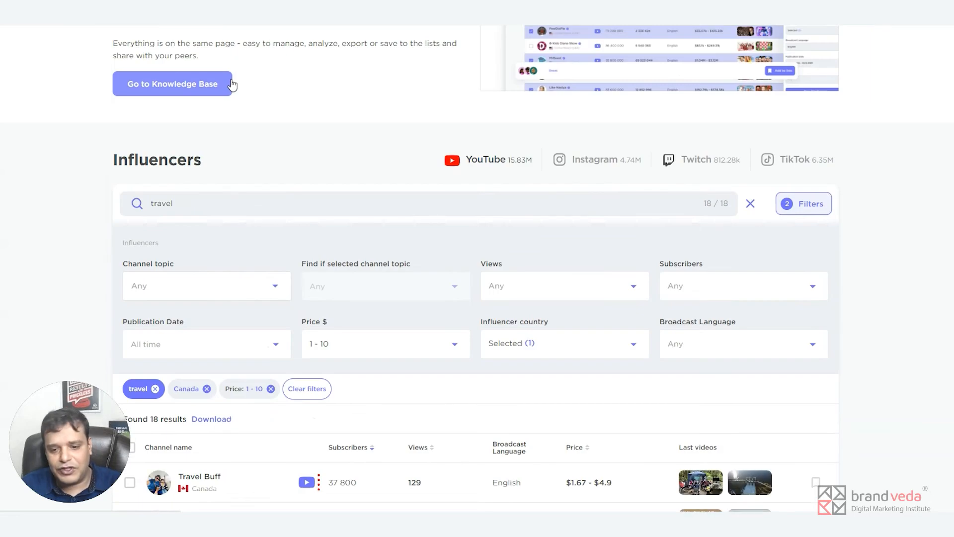
scroll(down, 3)
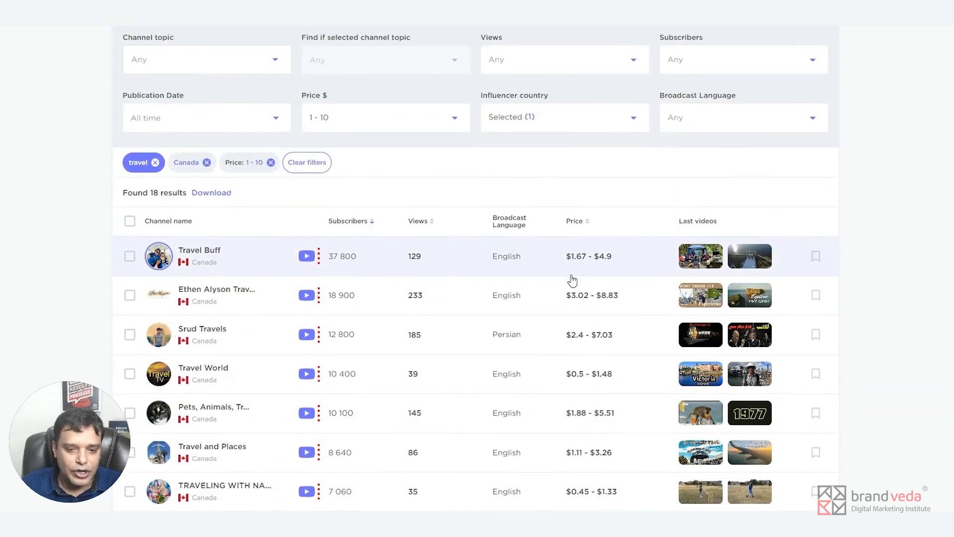
scroll(down, 3)
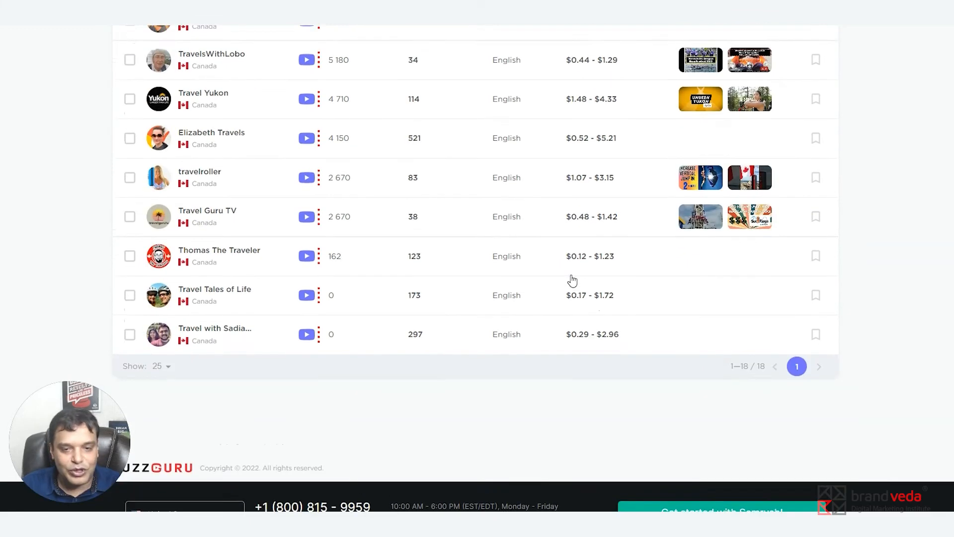
scroll(up, 3)
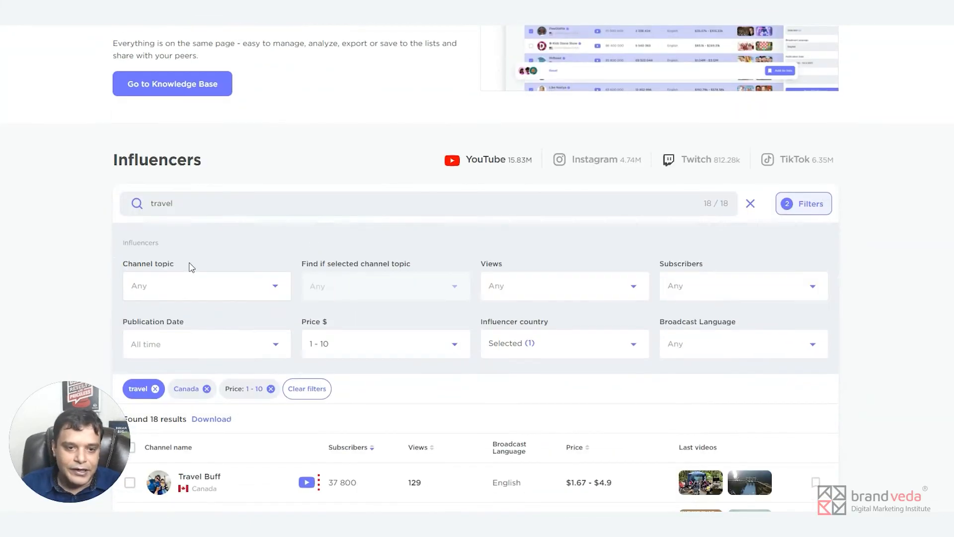
Set channel topic to Travels, yielding 831 results with Canada and $1–10 filters.
click(206, 285)
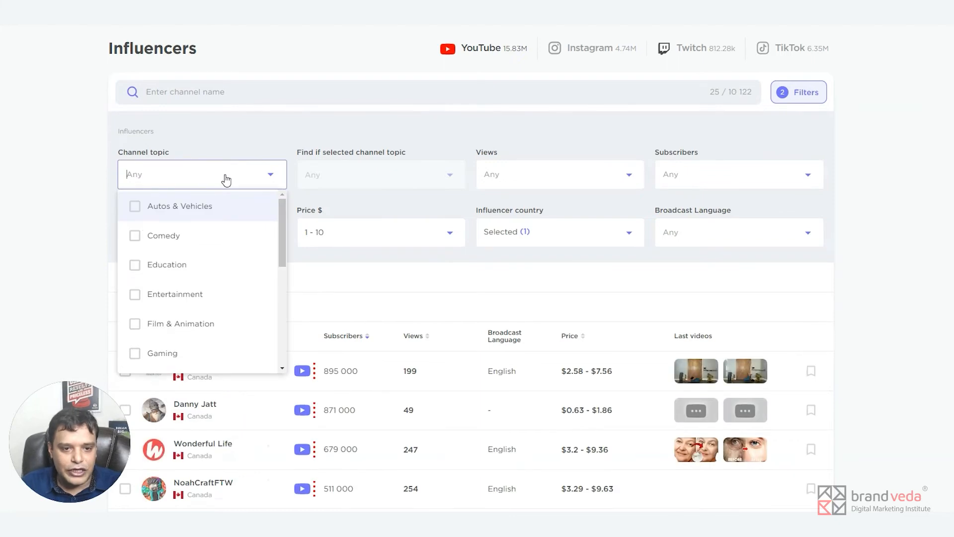
scroll(down, 3)
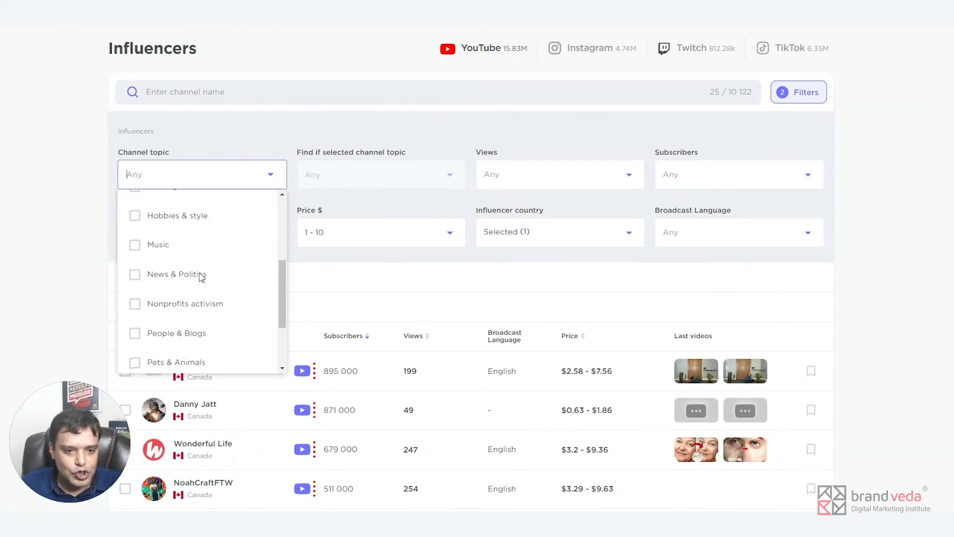
scroll(down, 3)
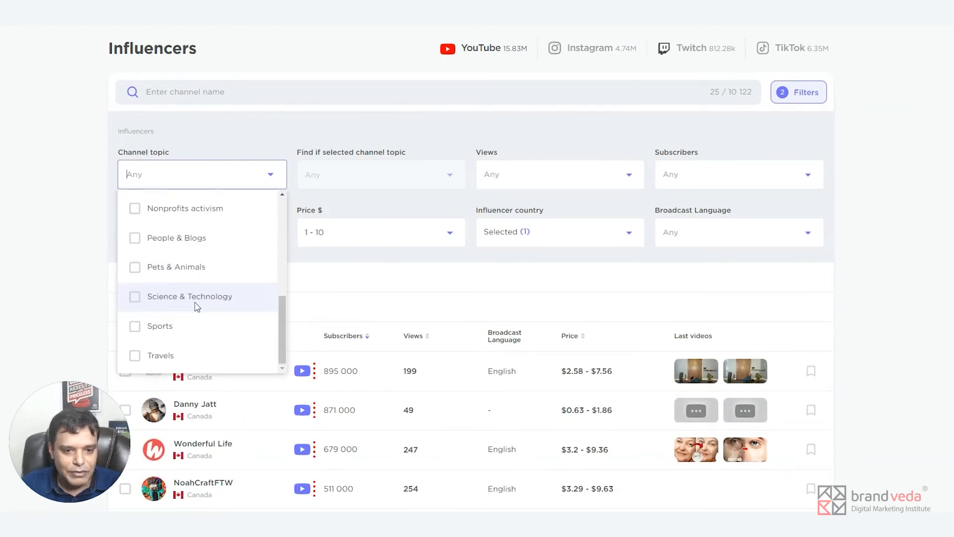
mouse_move(140, 358)
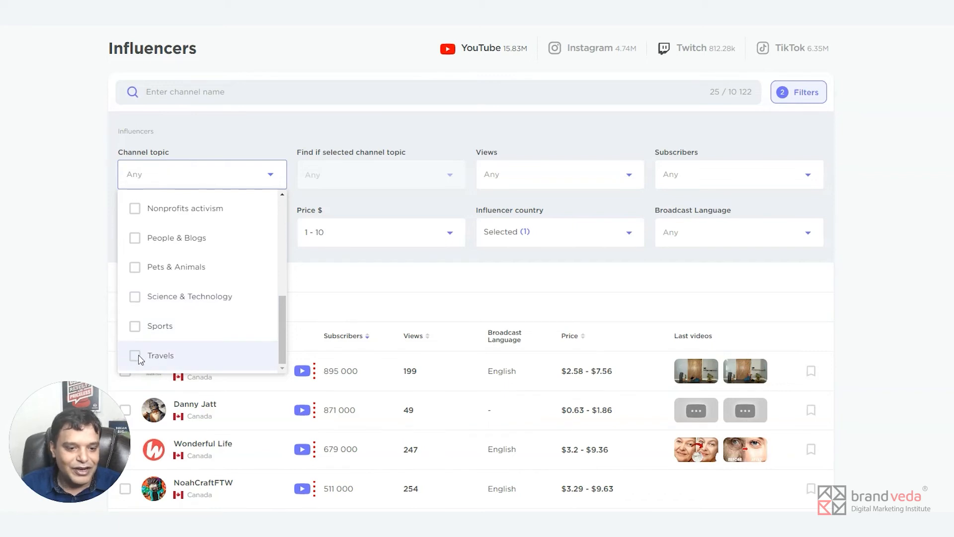
click(135, 355)
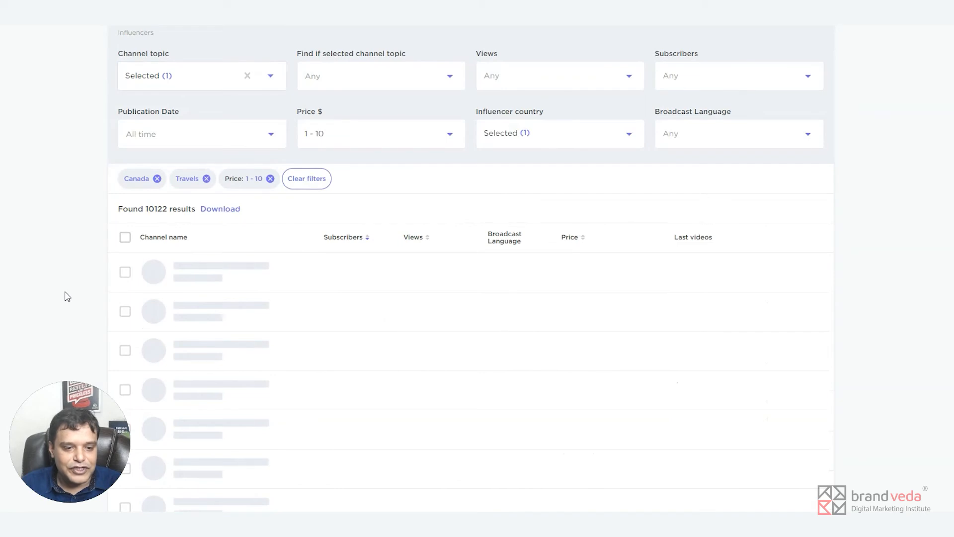
mouse_move(373, 300)
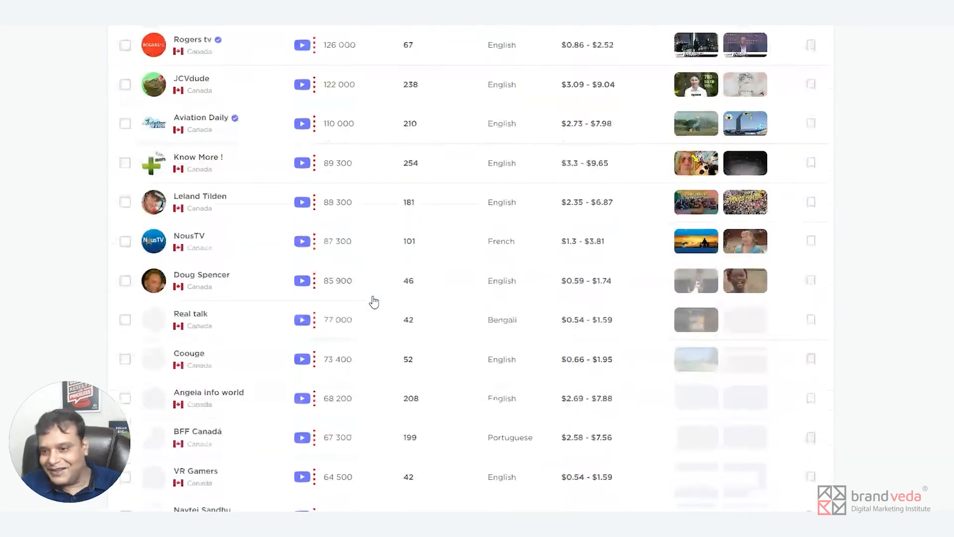
scroll(up, 3)
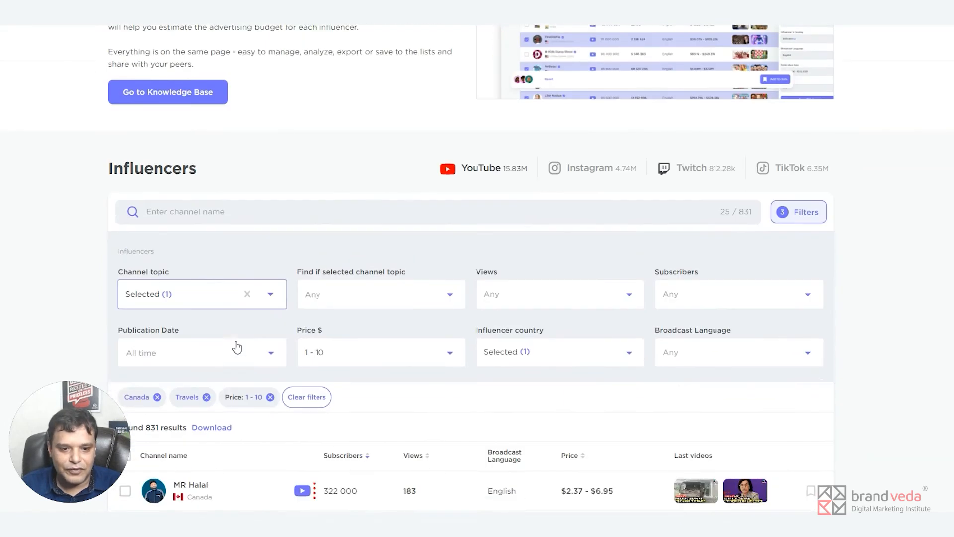
scroll(down, 3)
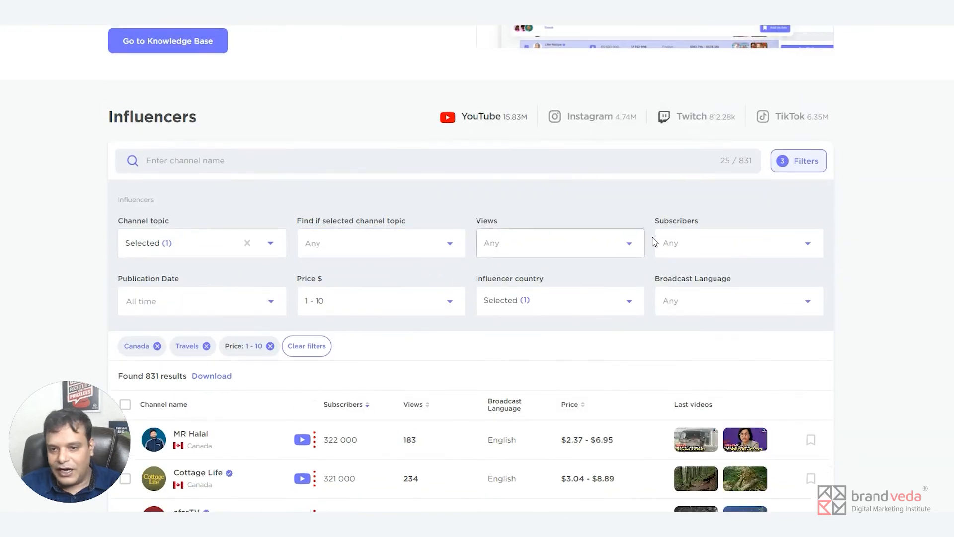
click(560, 242)
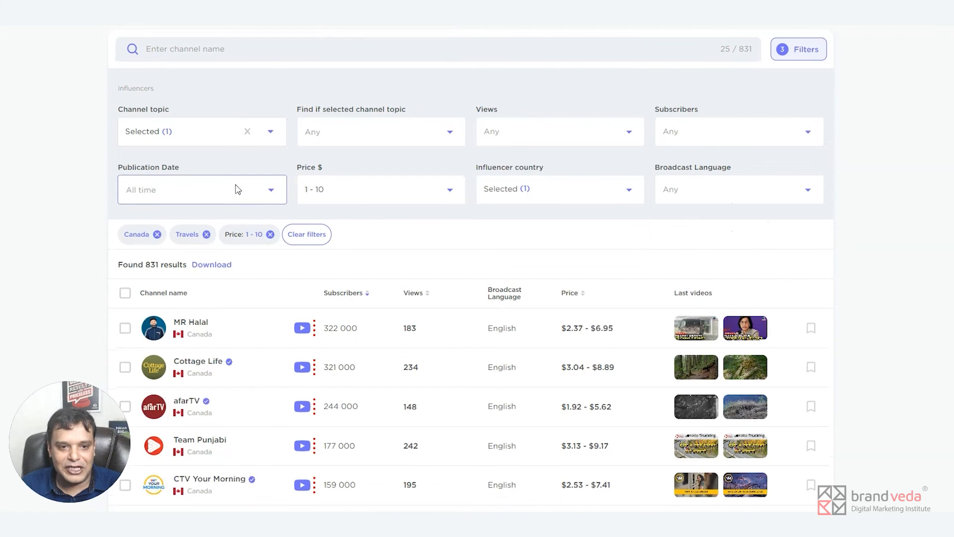
mouse_move(218, 251)
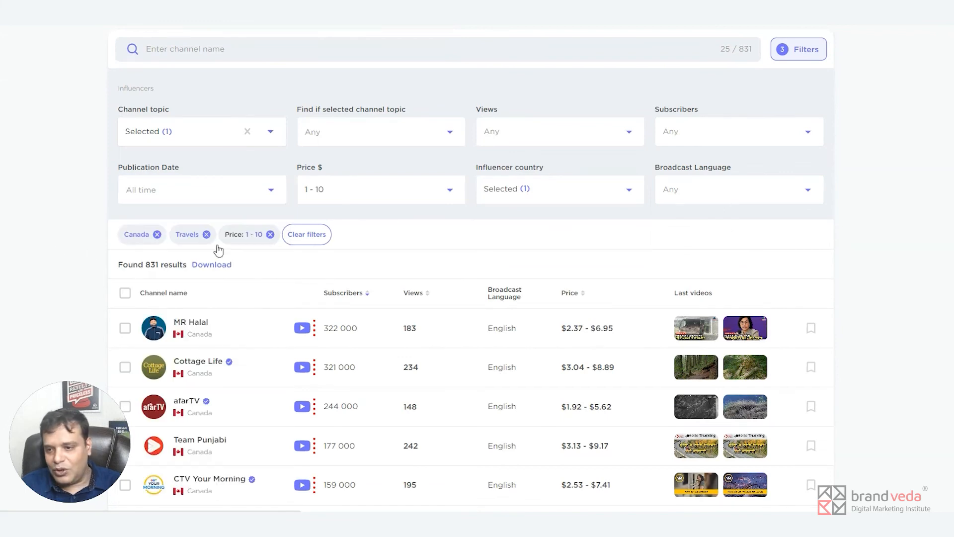
scroll(up, 3)
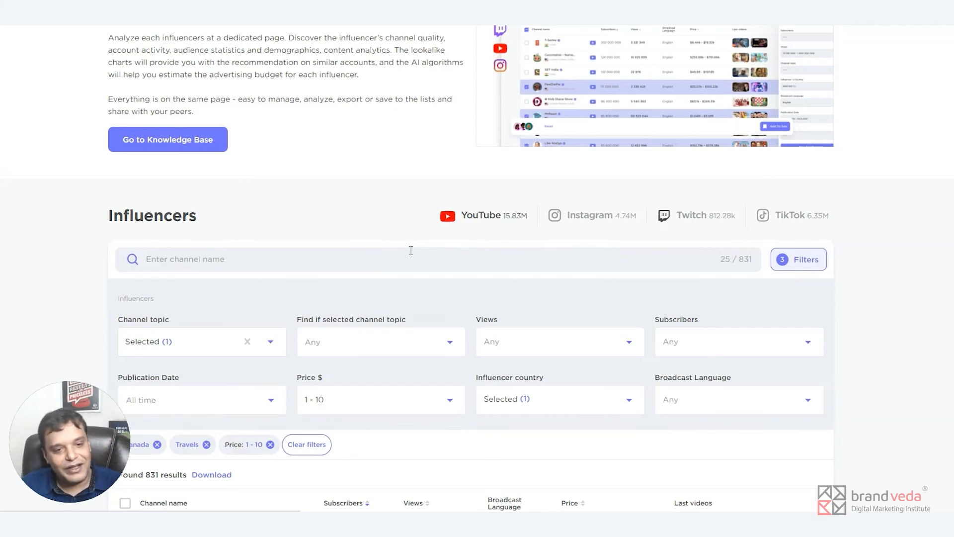
mouse_move(405, 249)
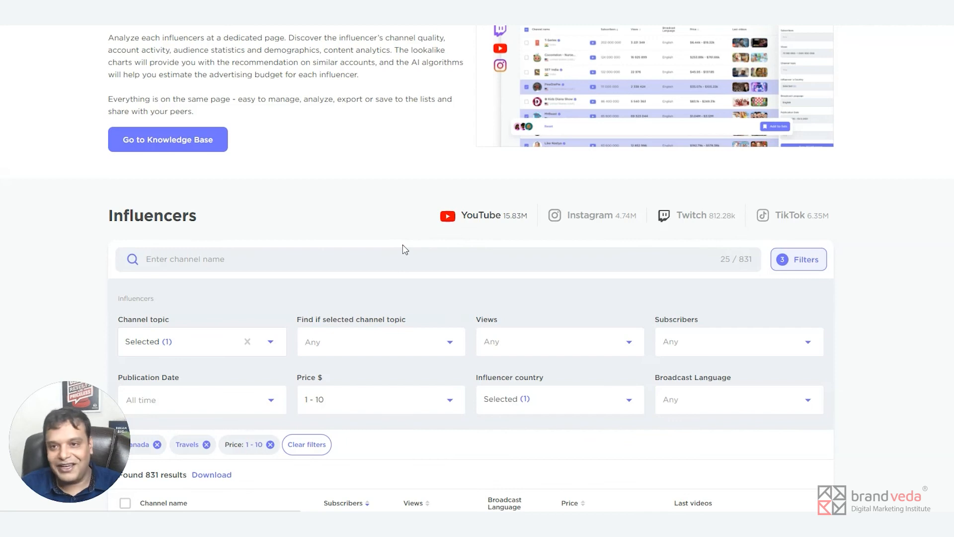
mouse_move(378, 235)
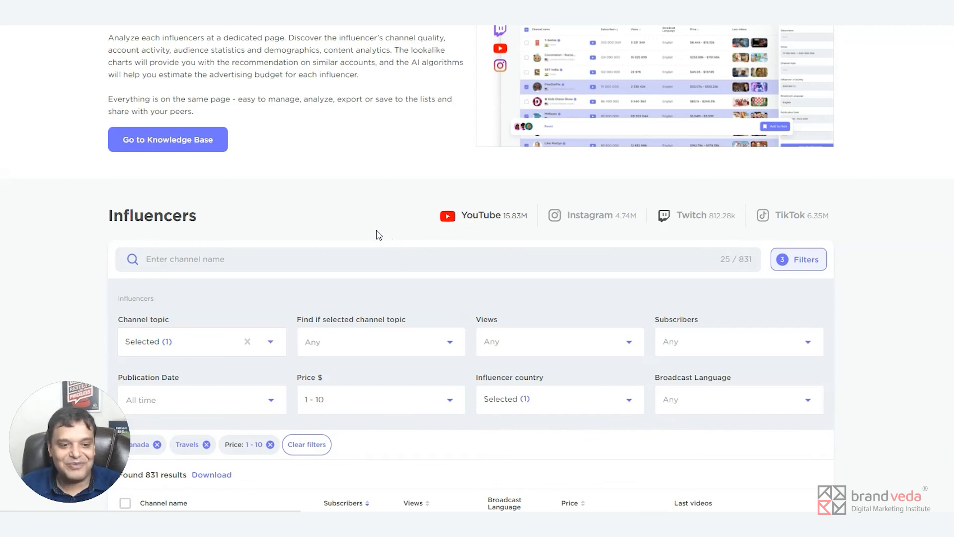